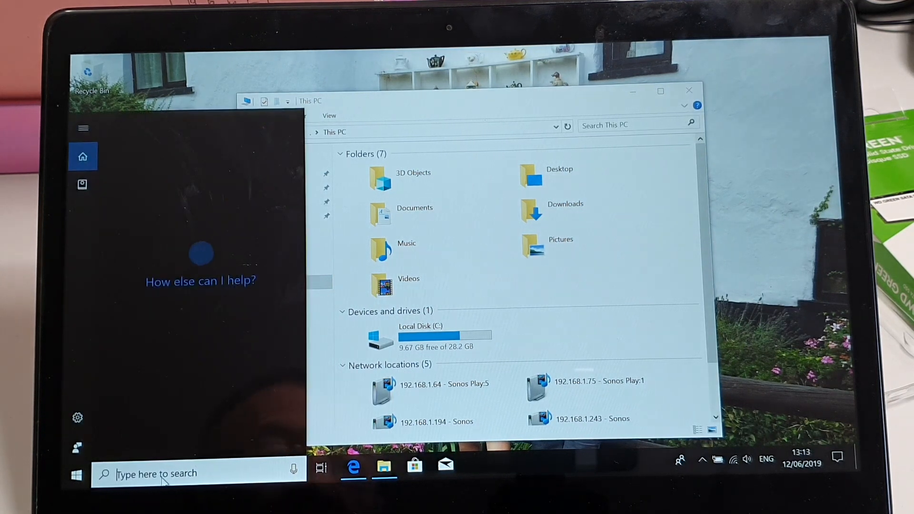
Search 'partition' from the taskbar to launch Disk Management.
text(pa)
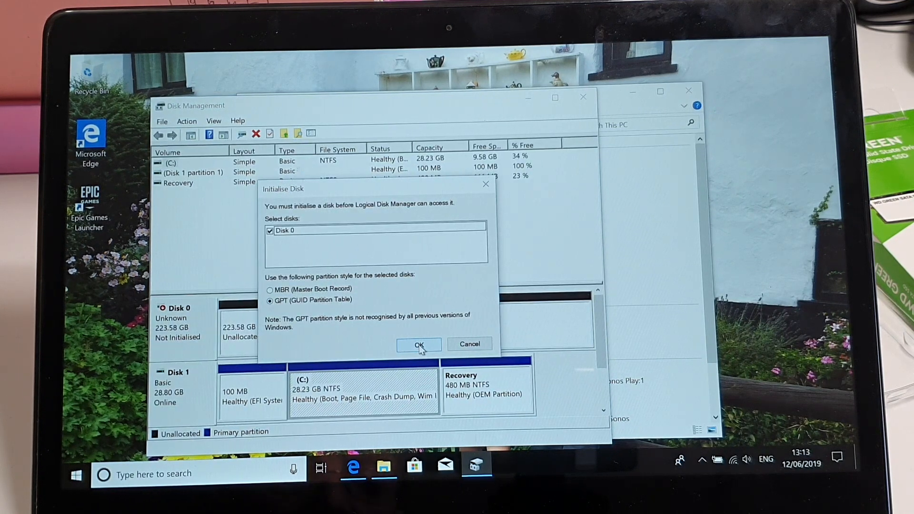
mouse_move(402, 194)
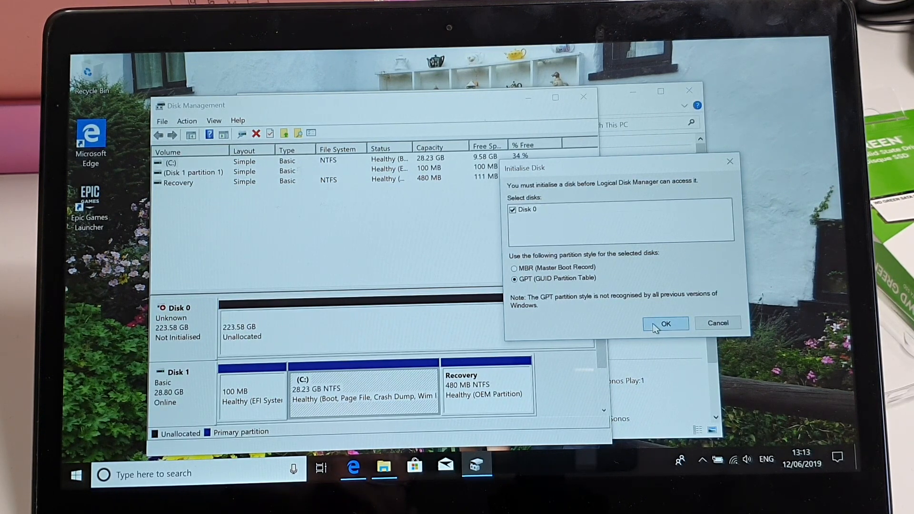
Confirm initialising the new 223.56 GB Disk 0 with a GPT partition table.
click(665, 323)
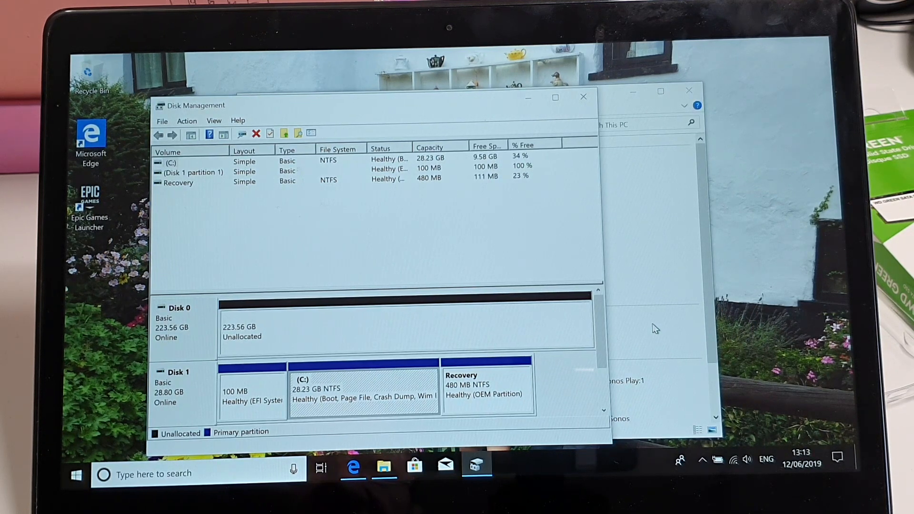
mouse_move(406, 333)
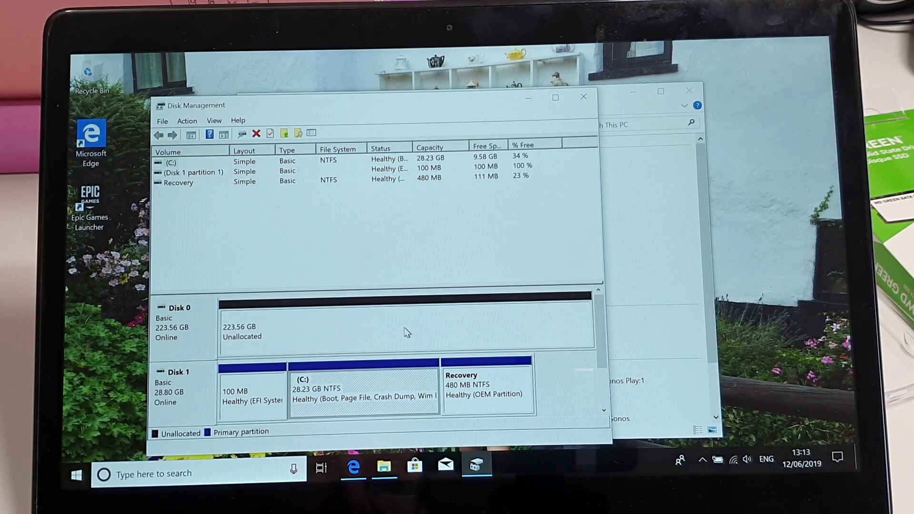
Launch the New Simple Volume Wizard from Disk 0's unallocated 223.56 GB space.
right_click(405, 331)
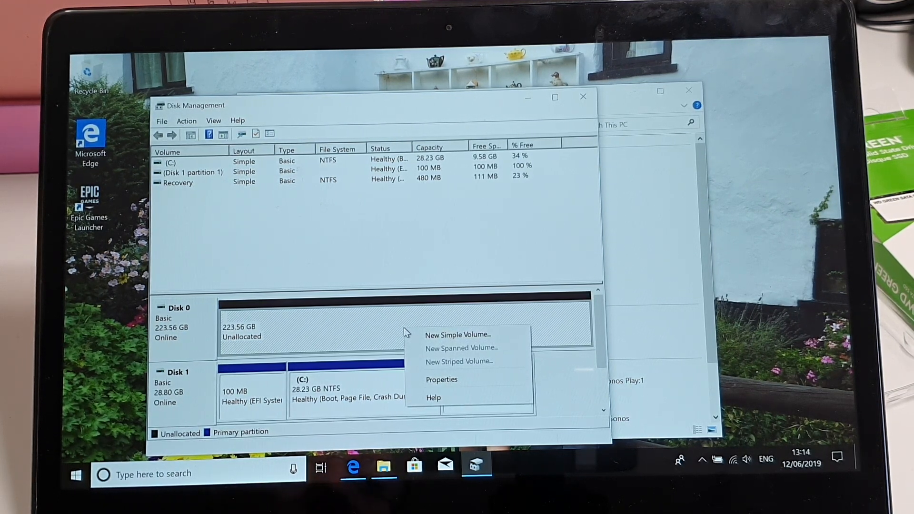
mouse_move(461, 335)
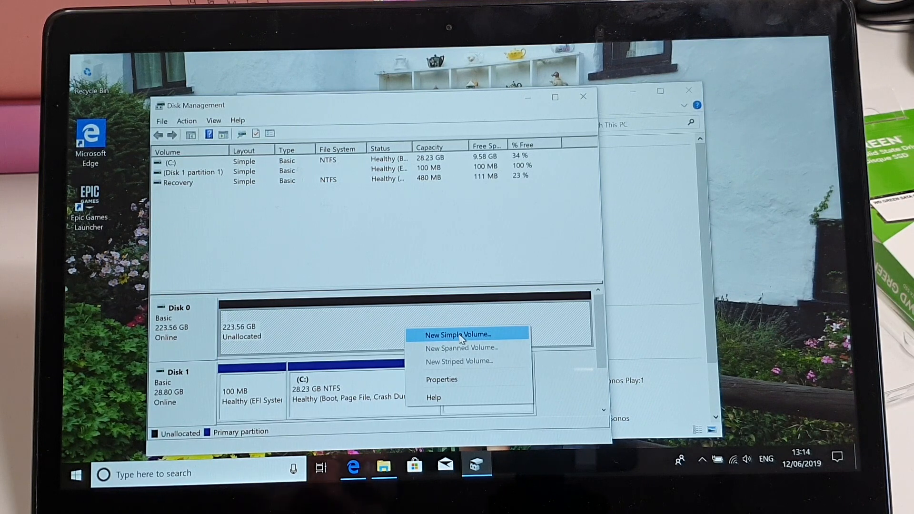
click(460, 335)
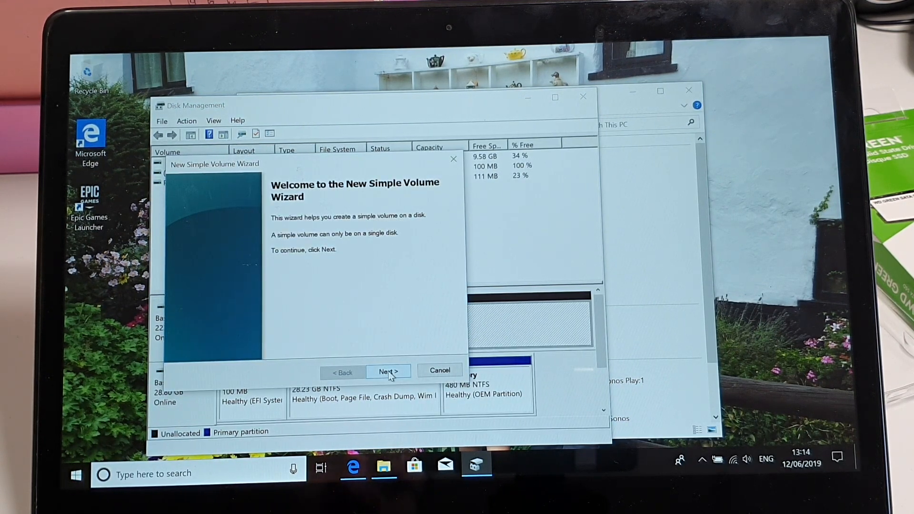
Create a 228926 MB NTFS quick-formatted simple volume on Disk 0 as drive D.
click(389, 371)
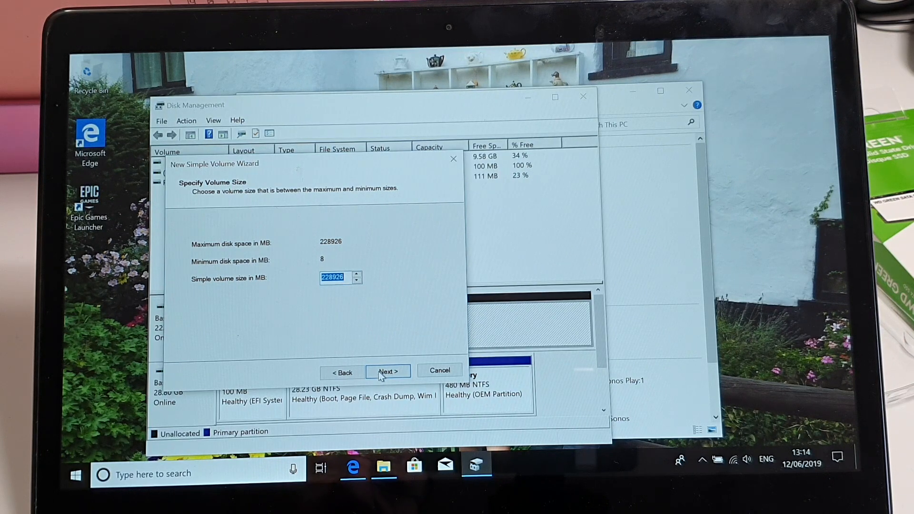
click(387, 370)
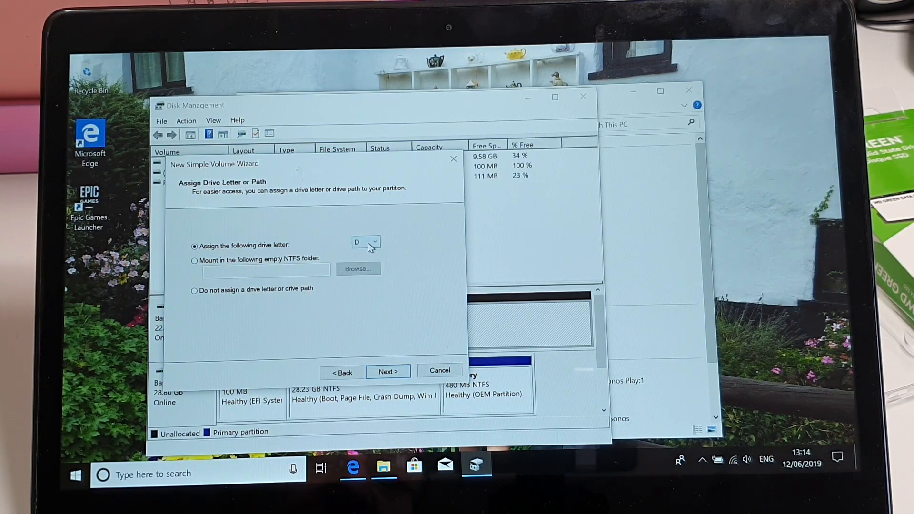
click(375, 242)
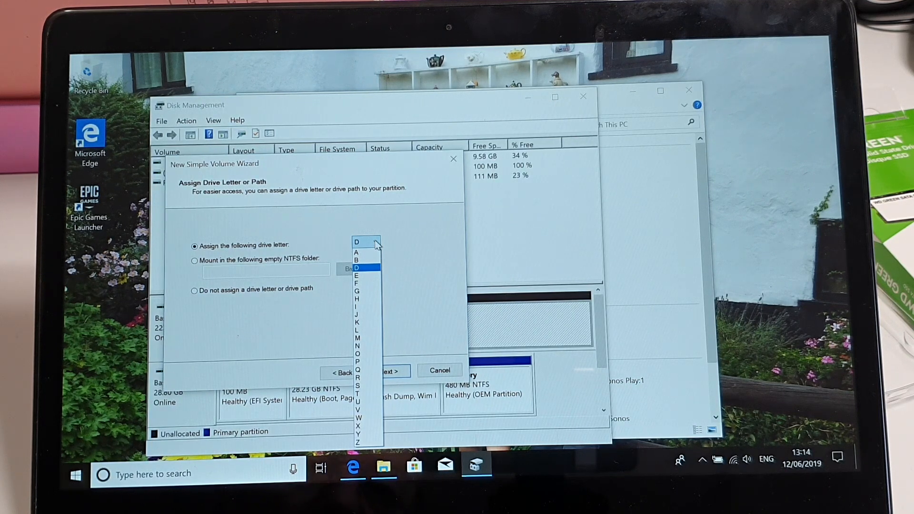
click(357, 264)
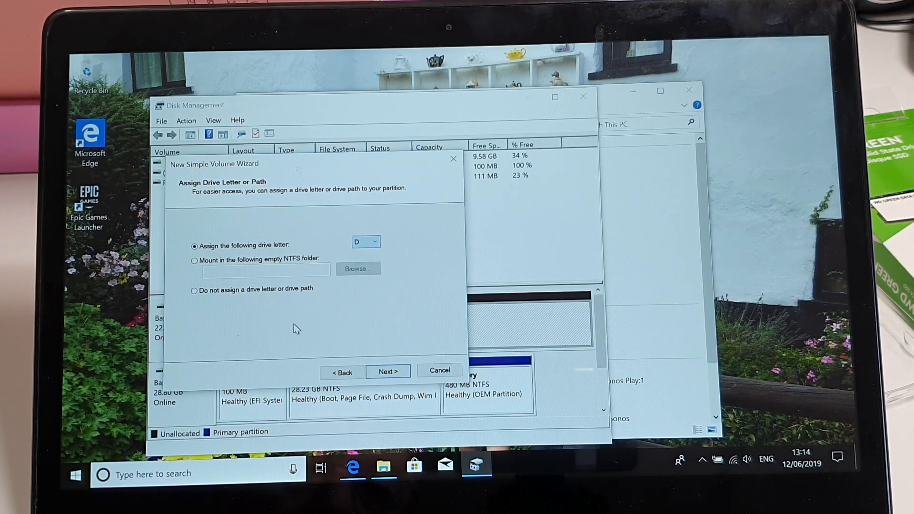
click(388, 370)
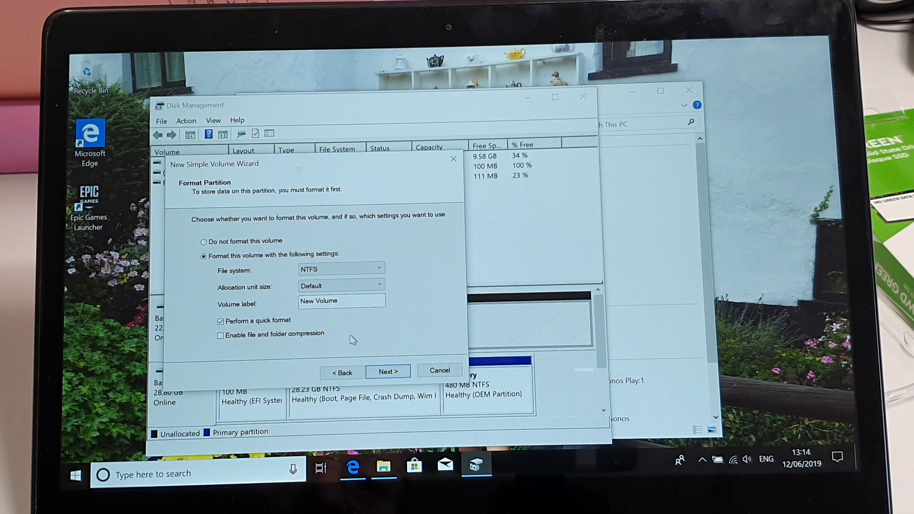
click(389, 371)
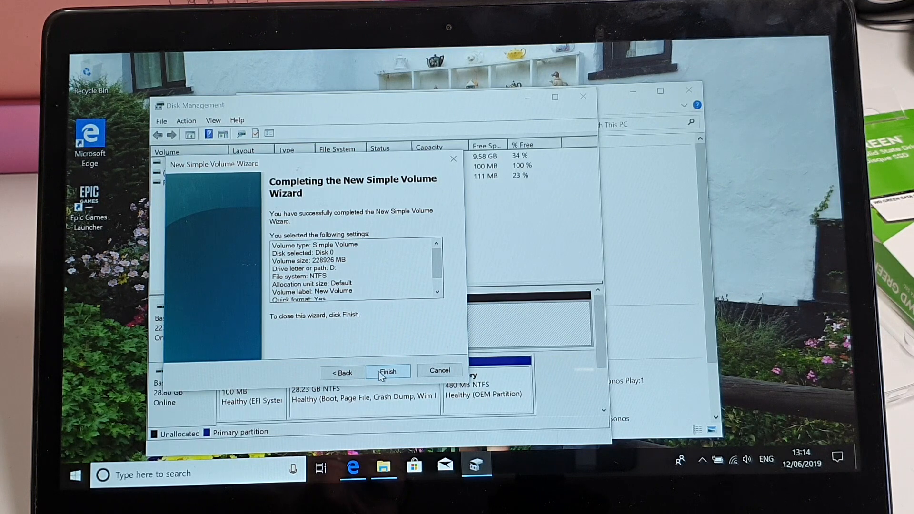
click(389, 370)
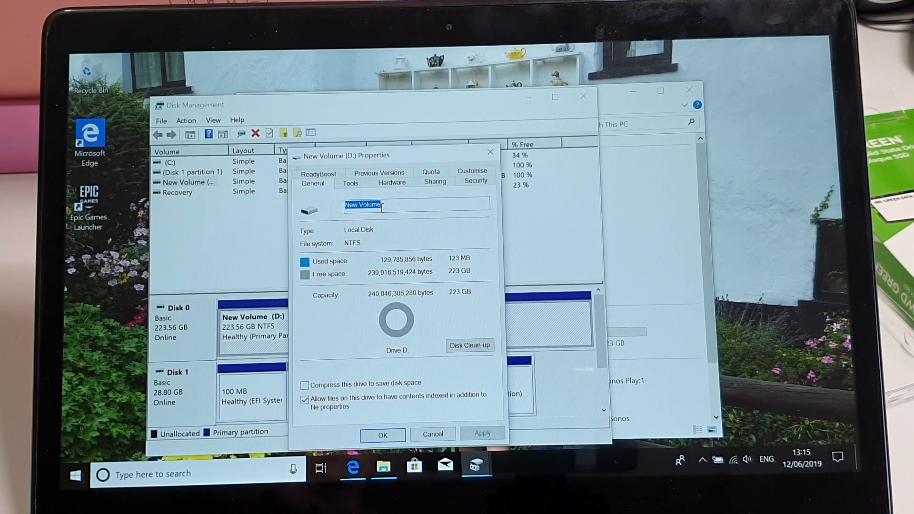
Label the D: volume 'Storage Drive' in its Properties and apply it.
text(Storage Drive)
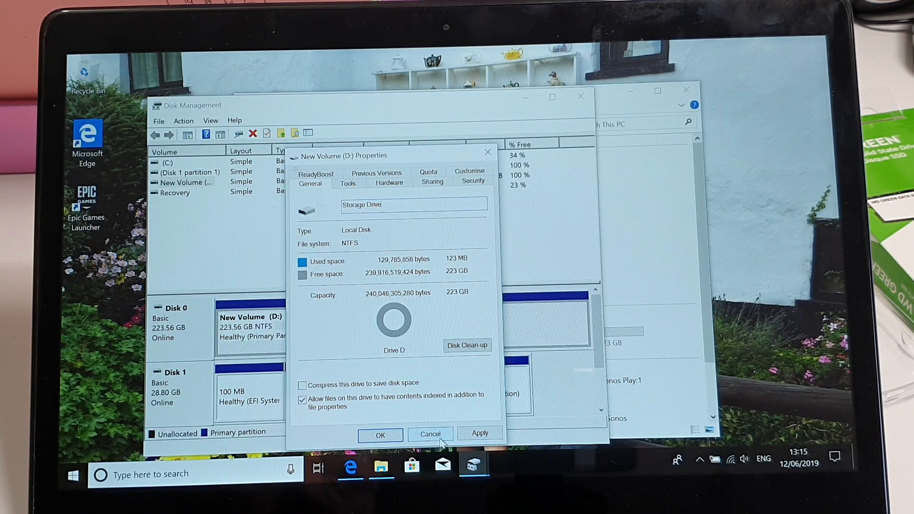
click(480, 434)
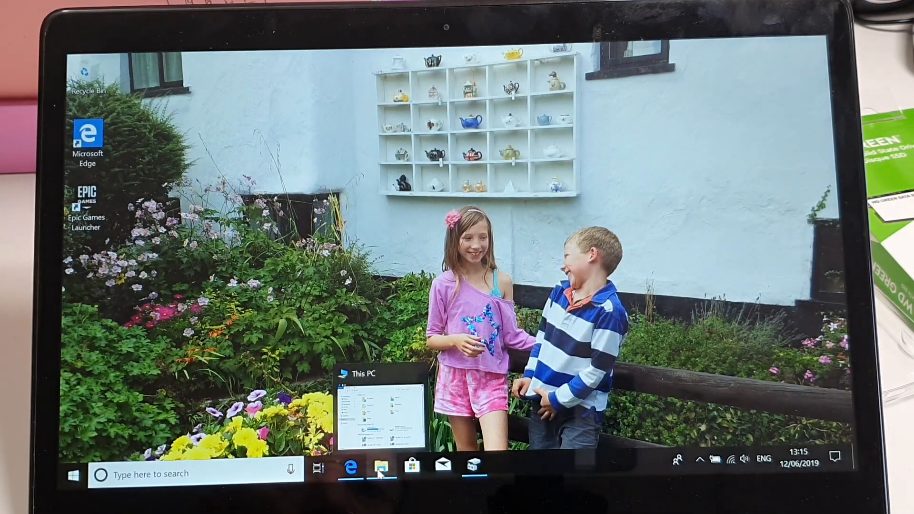
Restore the This PC window to see Storage Drive (D:) with 223 GB free.
click(379, 469)
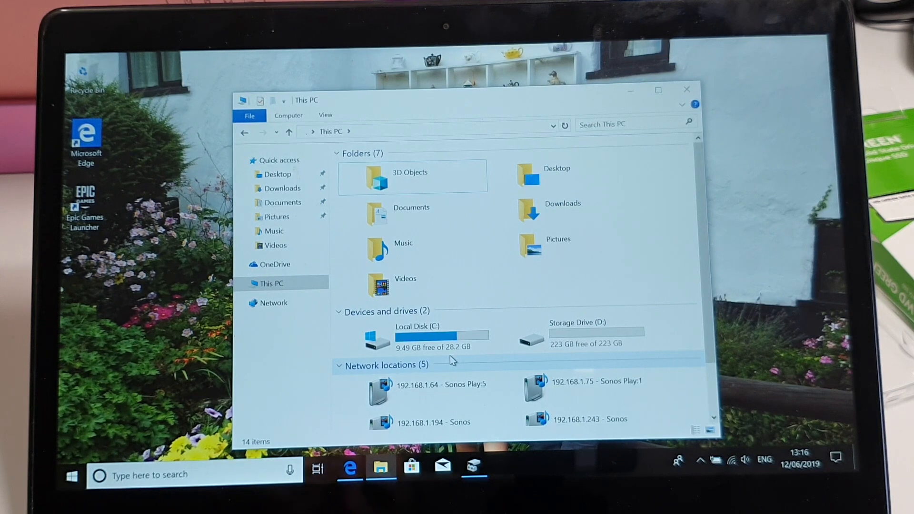
mouse_move(543, 350)
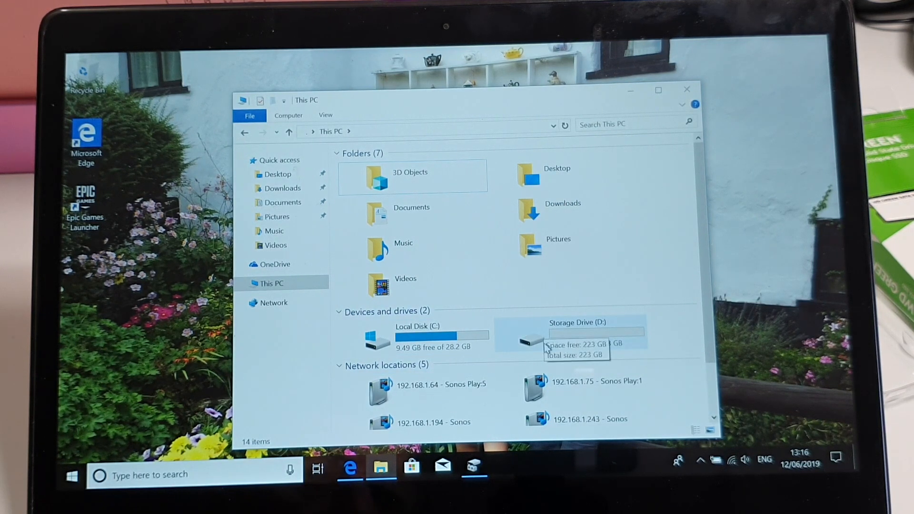
mouse_move(500, 358)
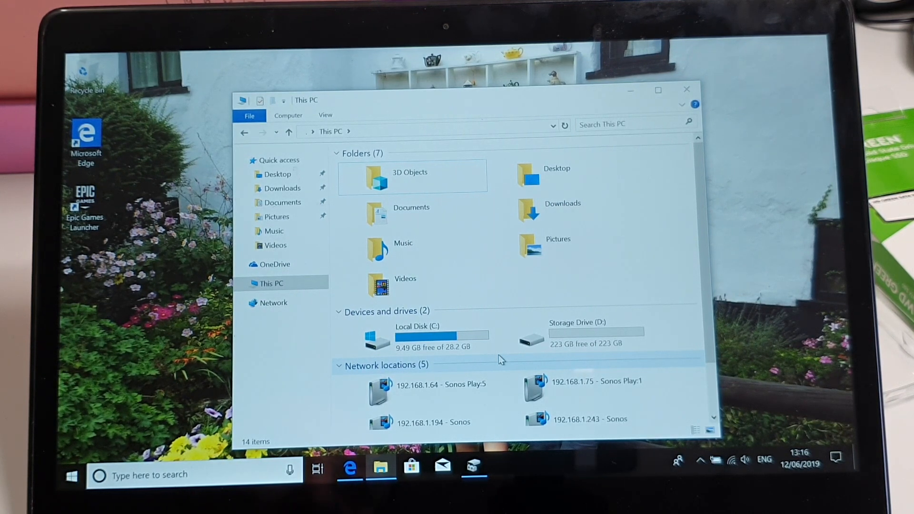
mouse_move(648, 213)
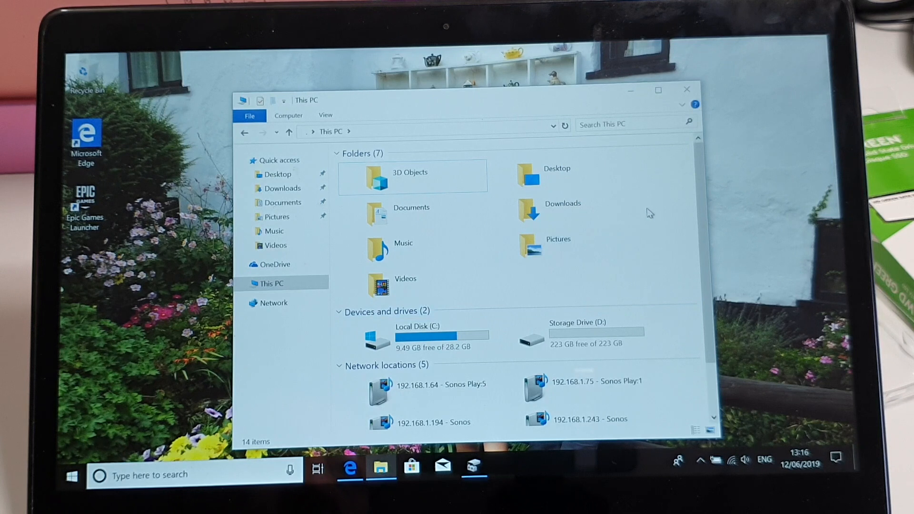